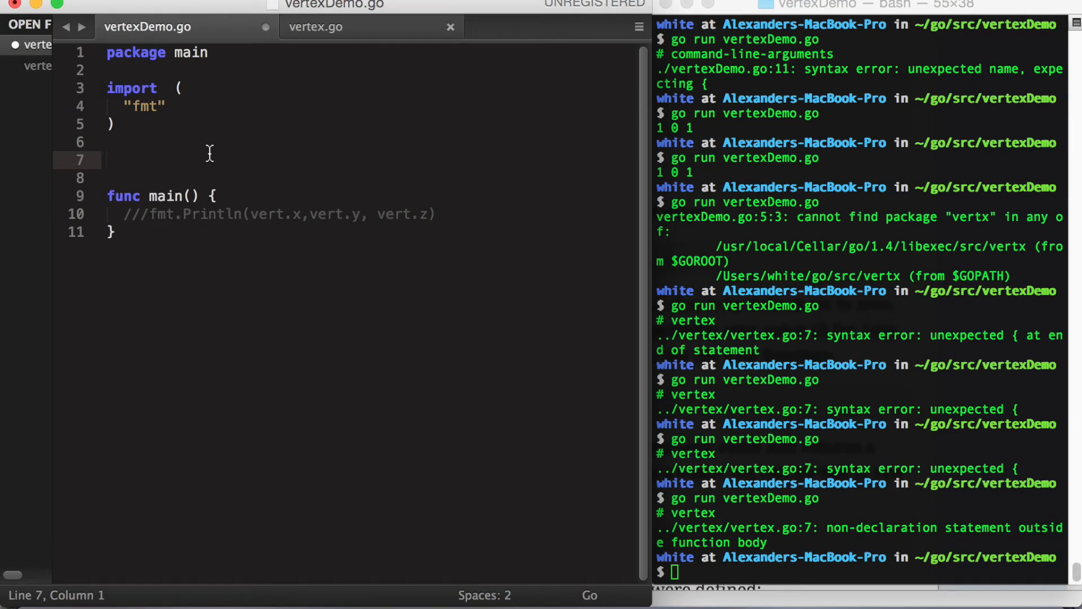
Declare `type vertex struct` with integer fields x, y and z above main in vertexDemo.go
{"action": "left_click", "coordinate": [106, 159]}
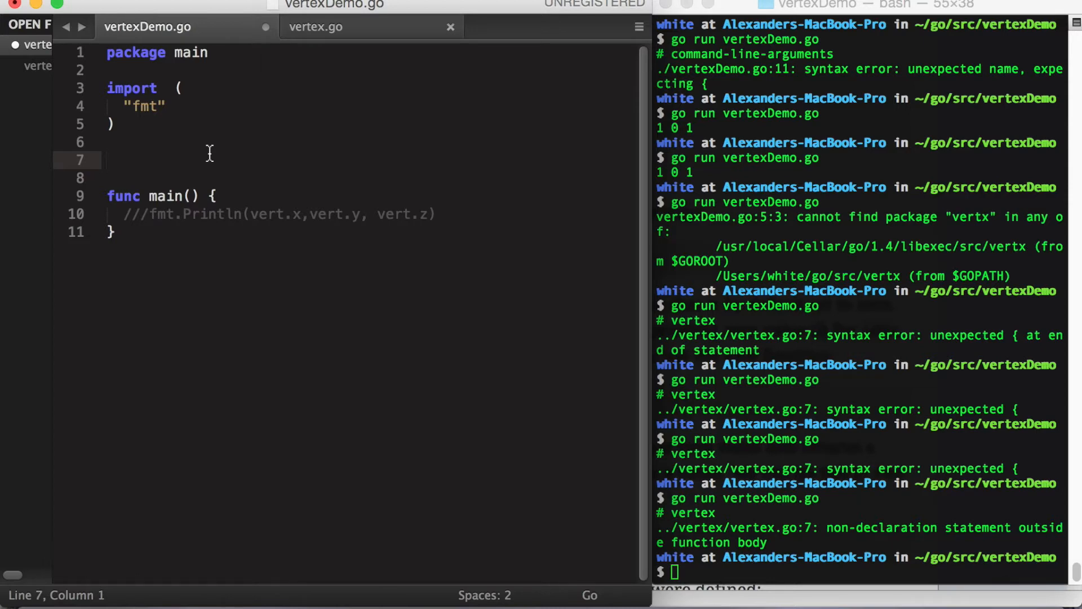
{"action": "type", "text": "type"}
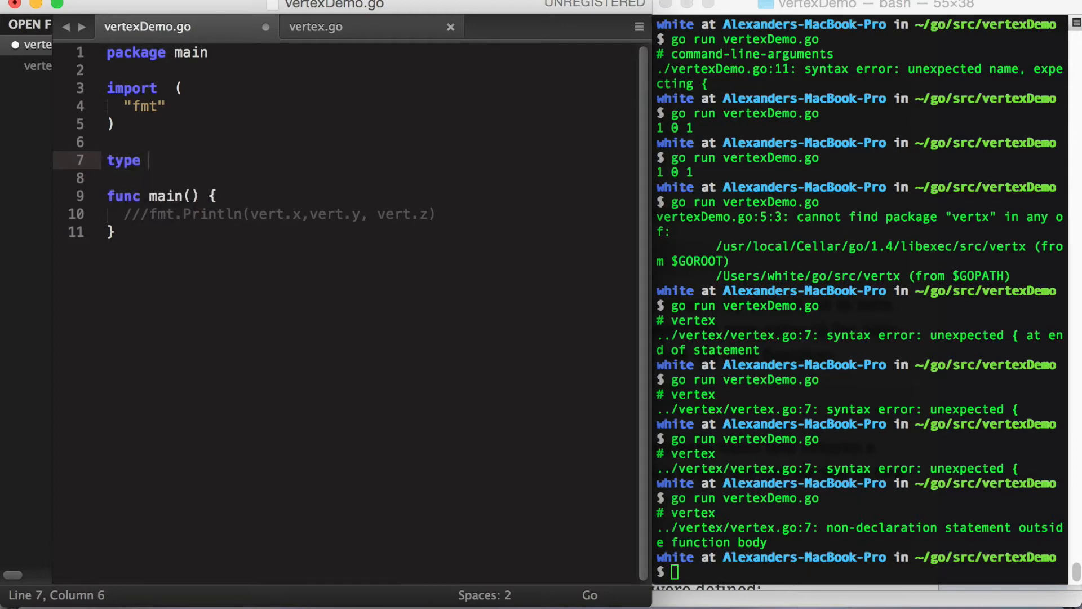
{"action": "type", "text": "vertex"}
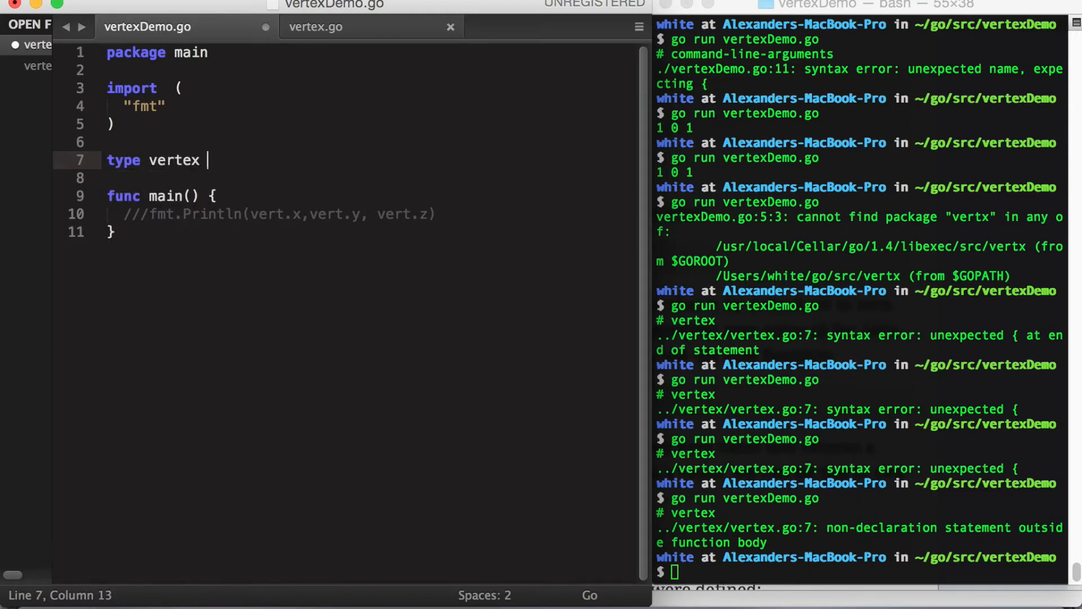
{"action": "type", "text": "struct{"}
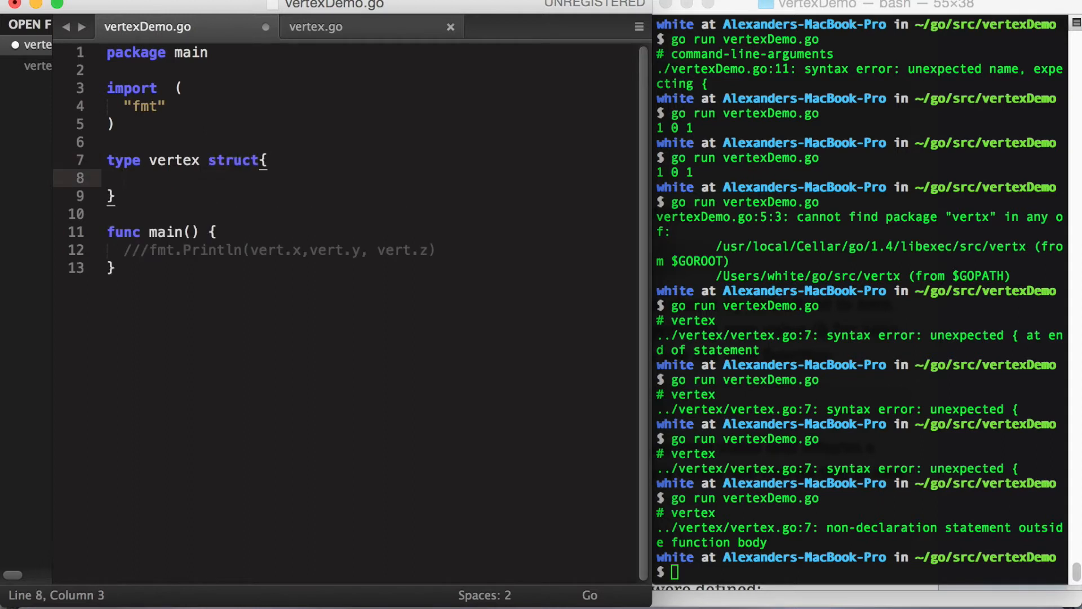
{"action": "type", "text": "x int"}
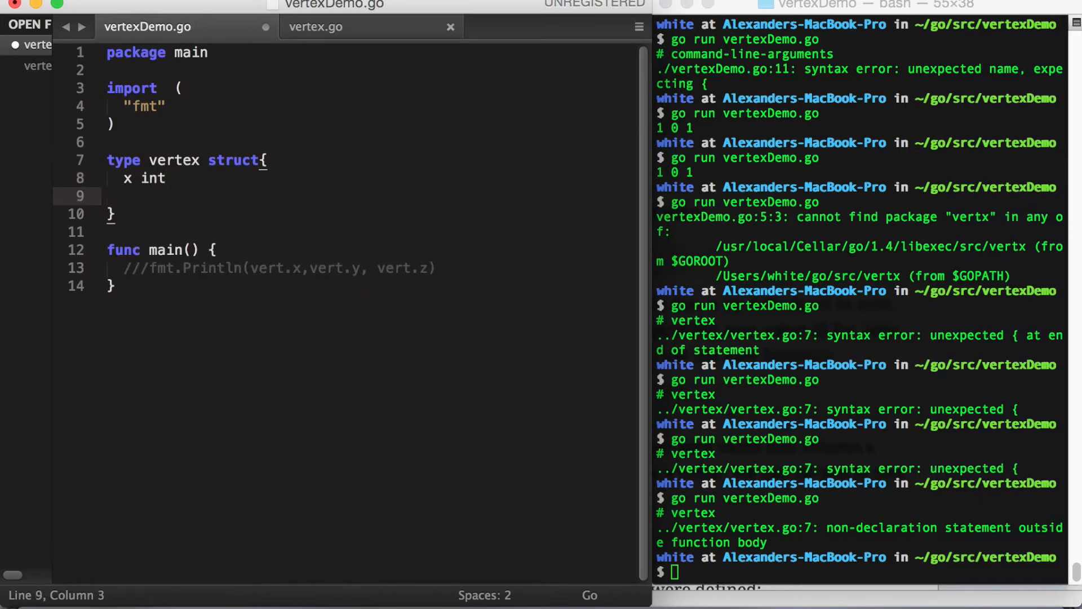
{"action": "type", "text": "y int"}
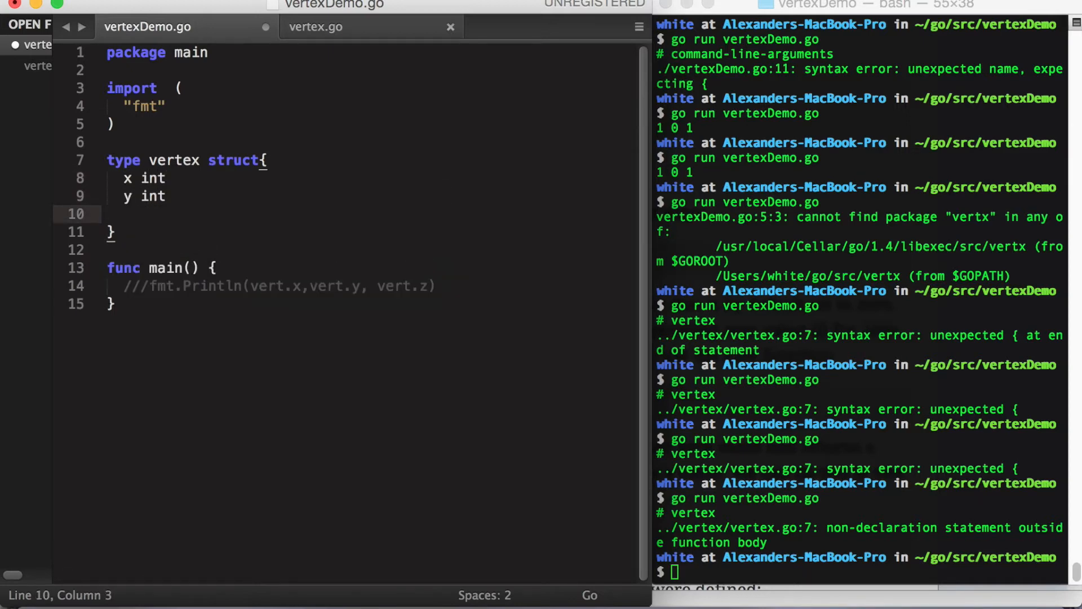
{"action": "type", "text": "z int"}
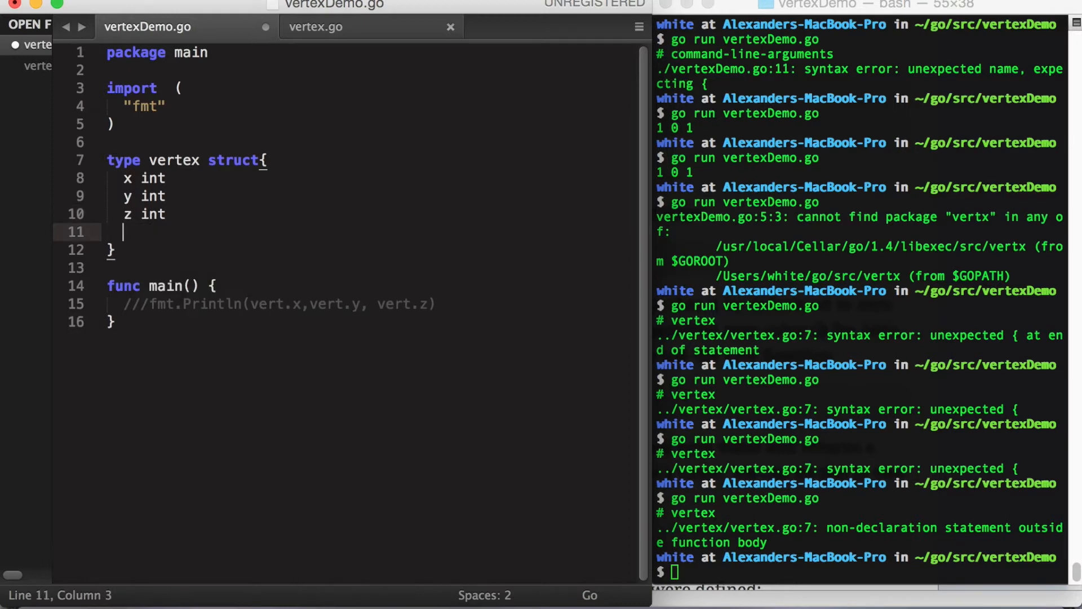
{"action": "left_click_drag", "start_coordinate": [138, 179], "coordinate": [137, 214]}
{"action": "type", "text": ", y, z"}
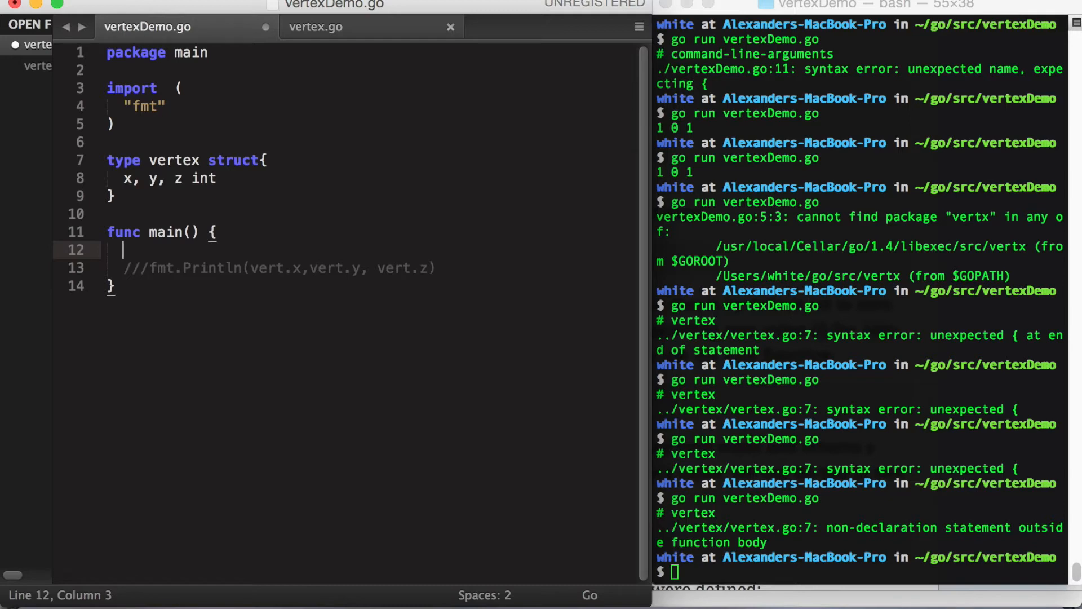
Declare `var vert vertex`, set vert.x=12 and vert.z=1, and print the fields to get 12 0 1
{"action": "type", "text": "var v"}
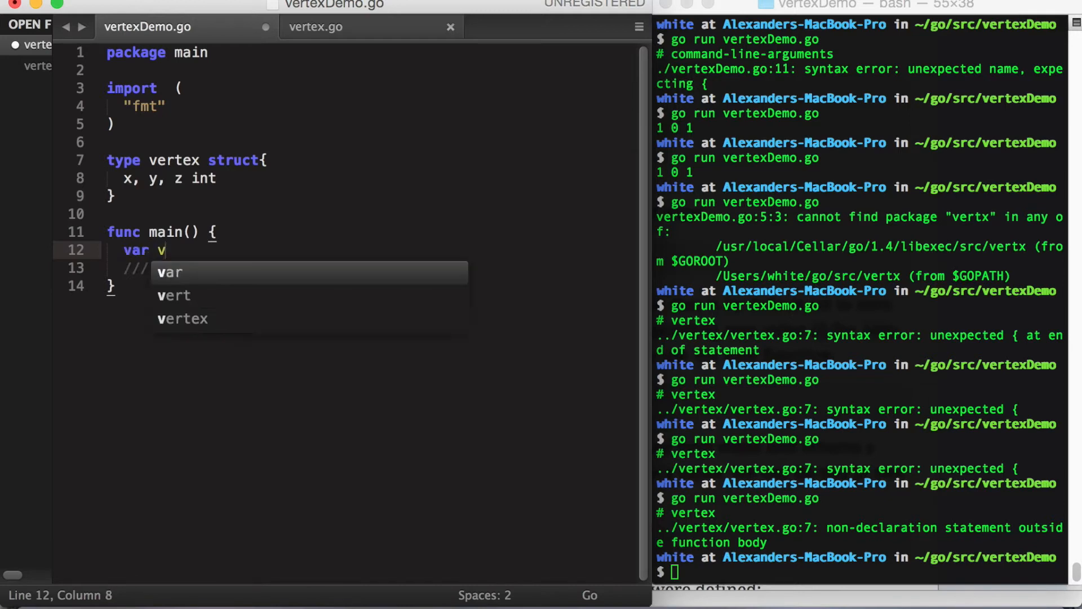
{"action": "type", "text": "ert sgr"}
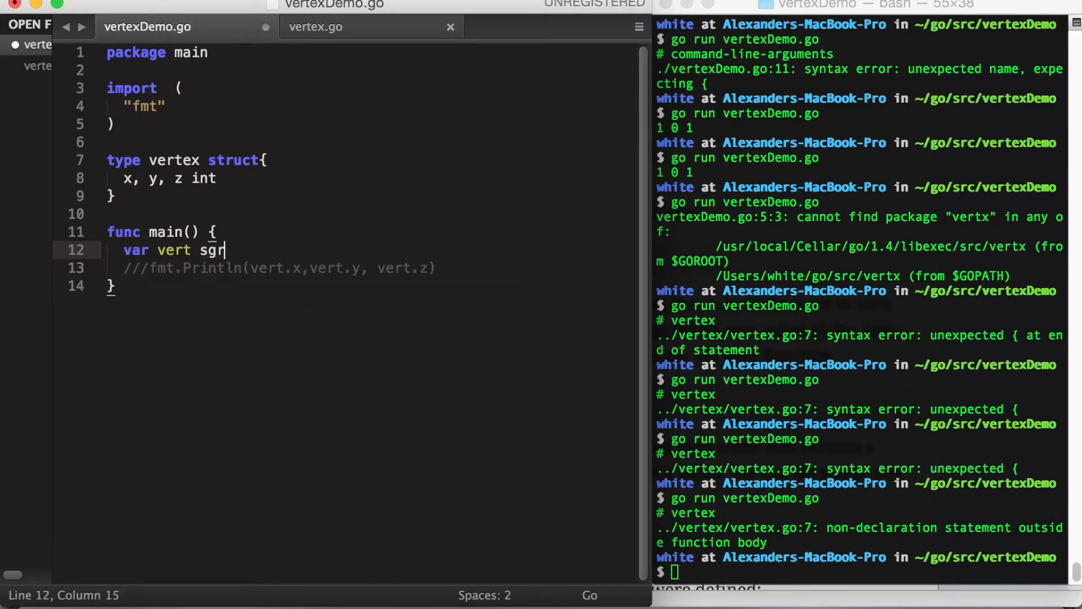
{"action": "type", "text": "truct"}
{"action": "type", "text": "vert.x="}
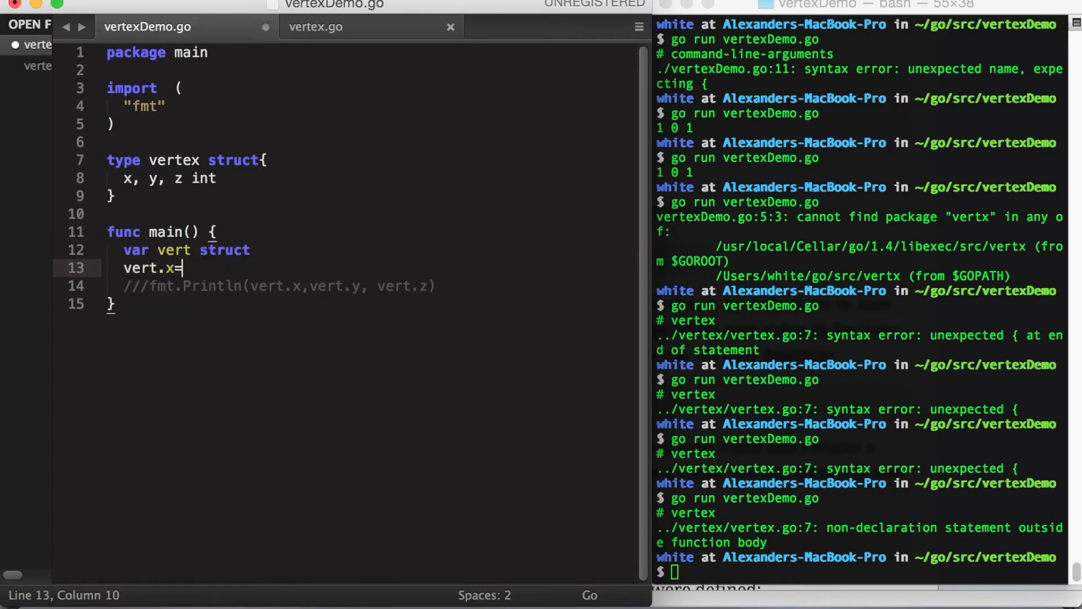
{"action": "type", "text": "0"}
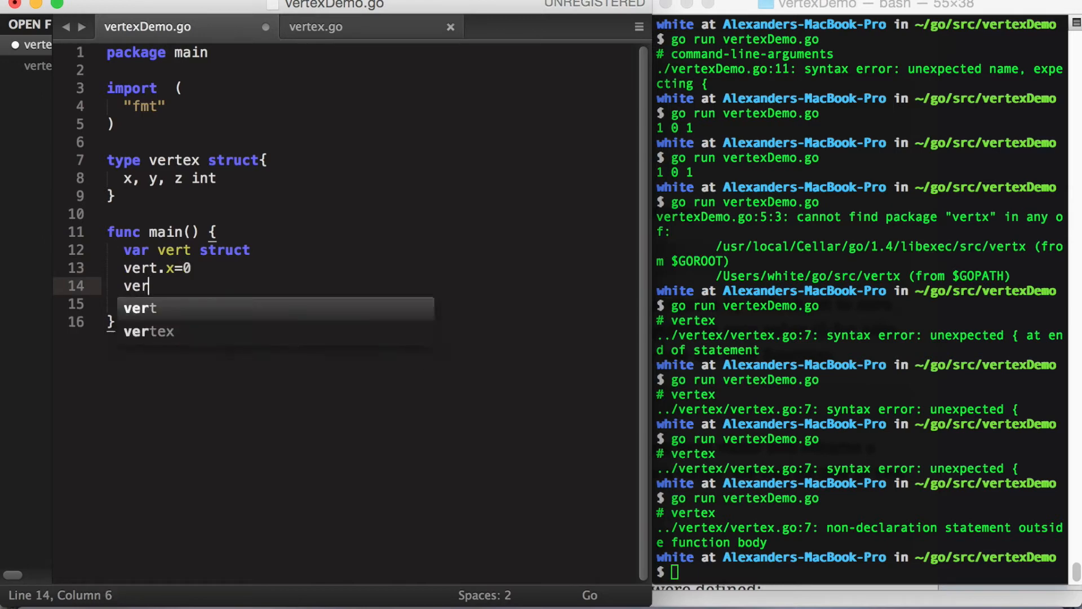
{"action": "type", "text": "t.z=1"}
{"action": "left_click", "coordinate": [372, 304]}
{"action": "type", "text": "fmt.Println(vert.x,vert.y, vert.z)"}
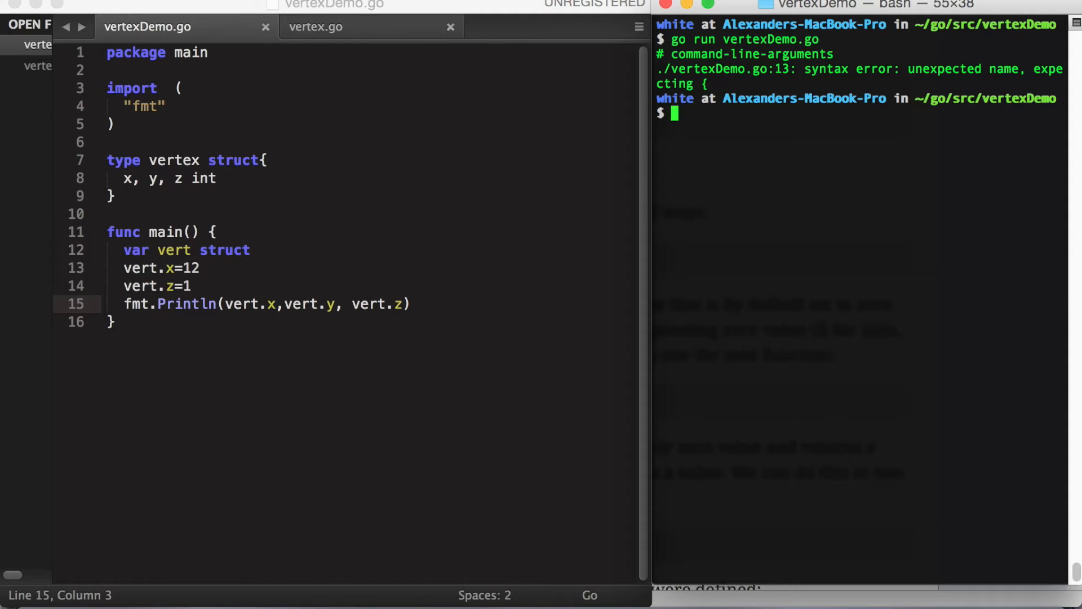
{"action": "mouse_move", "coordinate": [196, 238]}
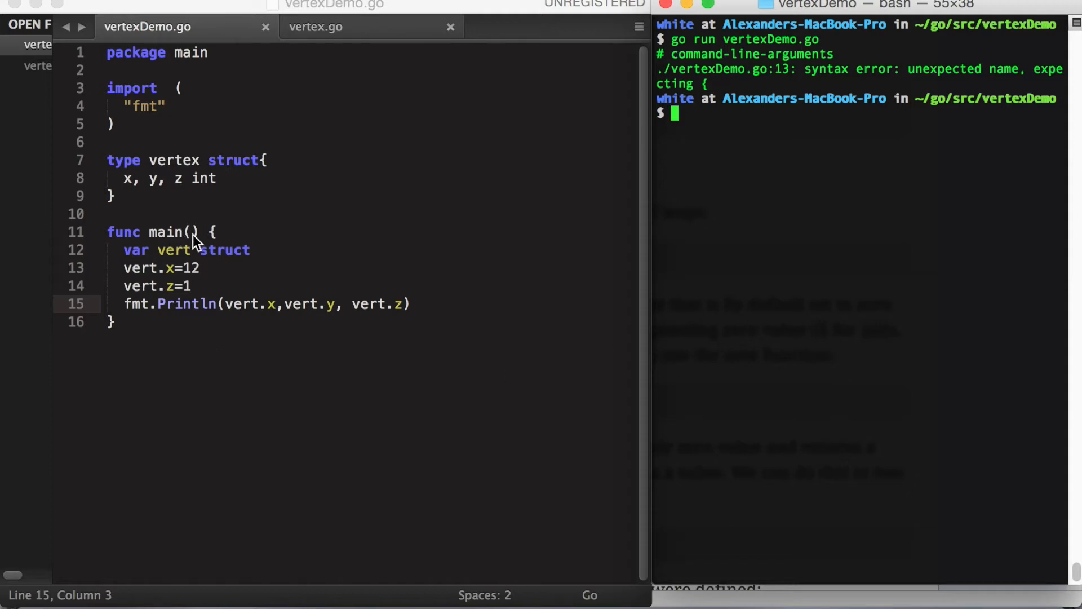
{"action": "double_click", "coordinate": [226, 251]}
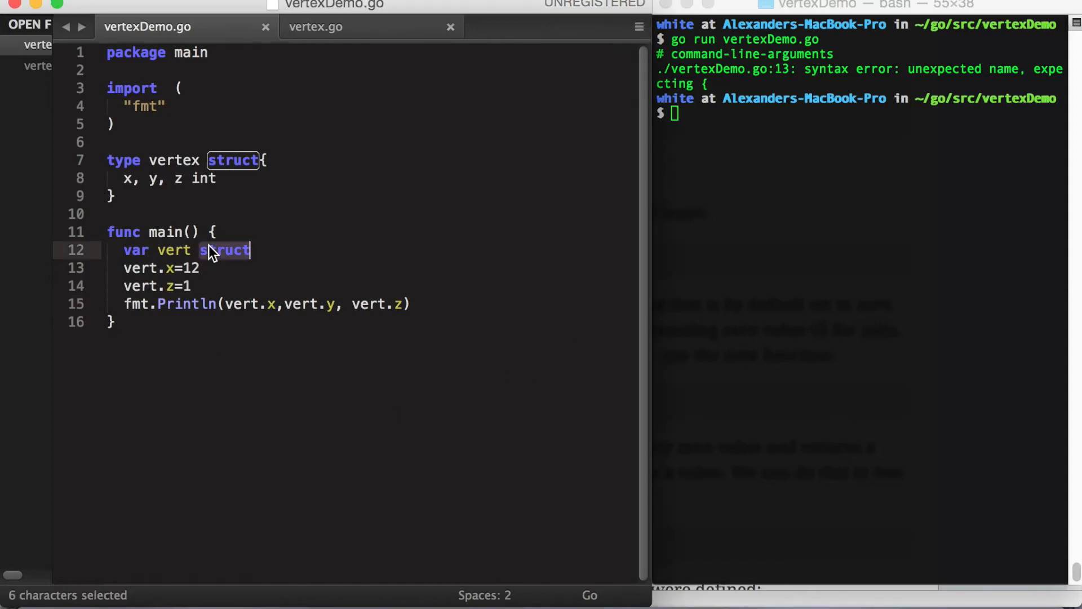
{"action": "type", "text": "vertex"}
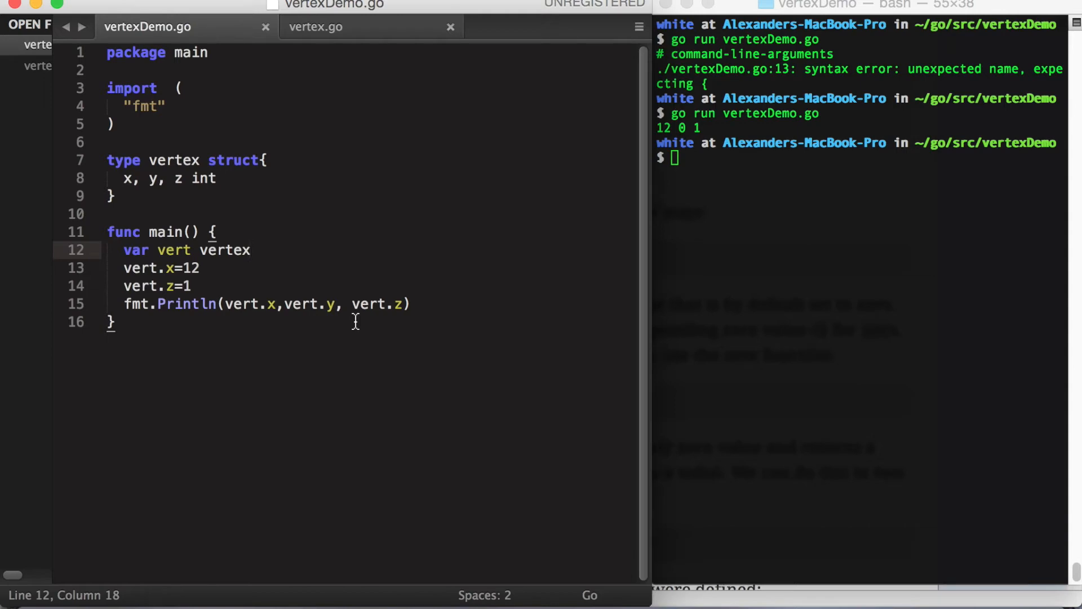
Move the struct into vertex.go and rename it Vertex with exported fields X, Y, Z
{"action": "left_click", "coordinate": [251, 250]}
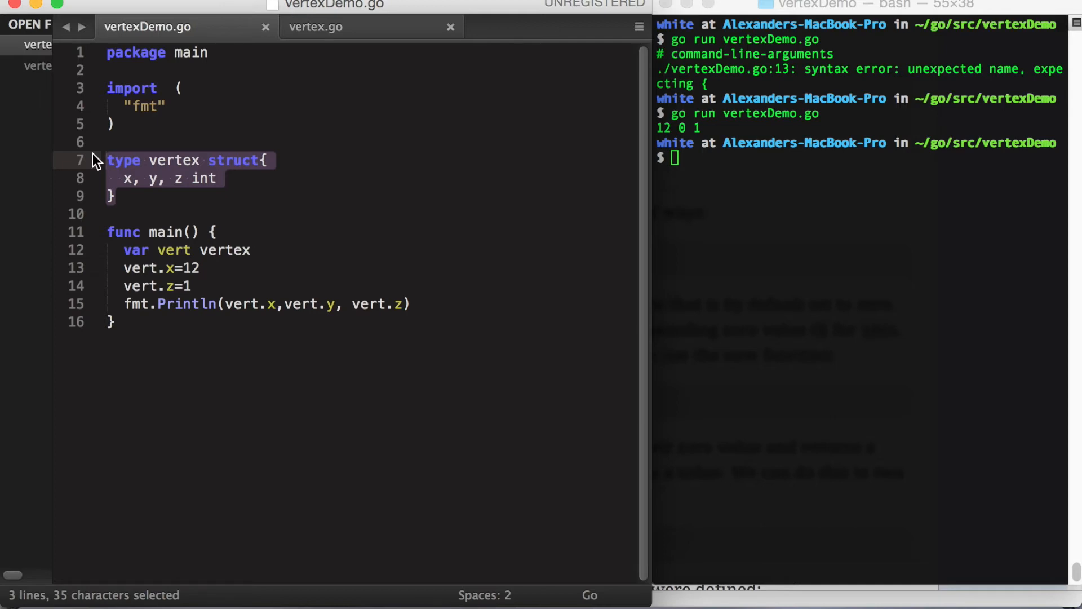
{"action": "left_click", "coordinate": [315, 26]}
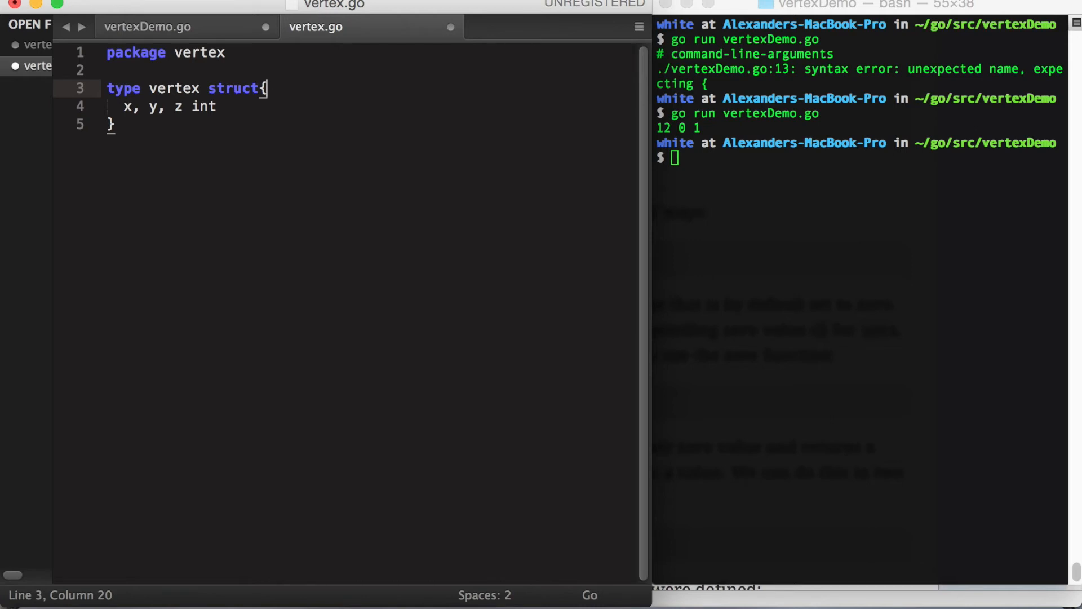
{"action": "left_click", "coordinate": [204, 88]}
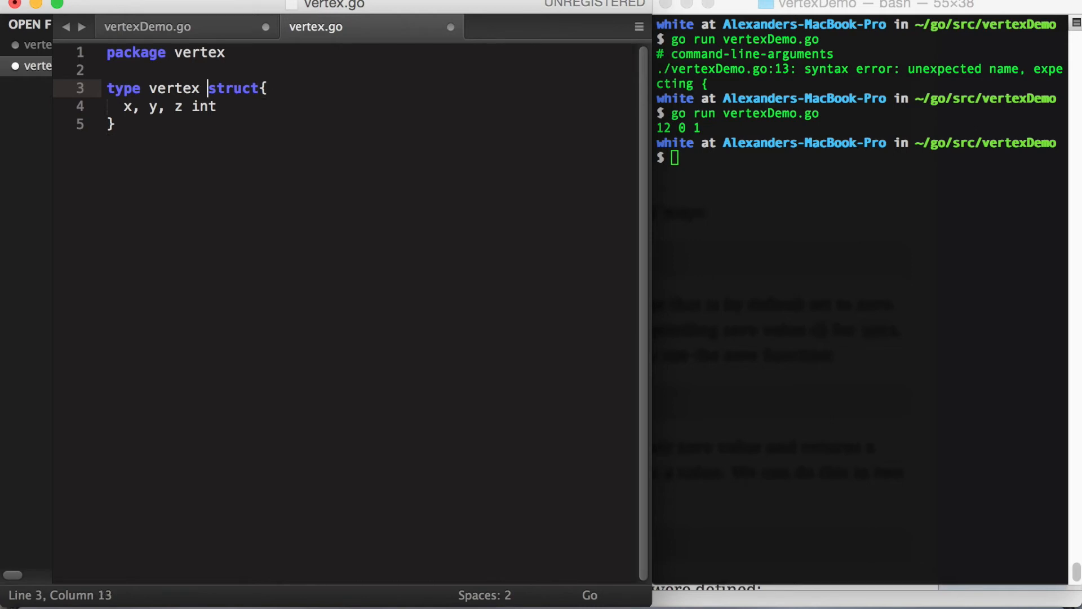
{"action": "type", "text": "Vertex"}
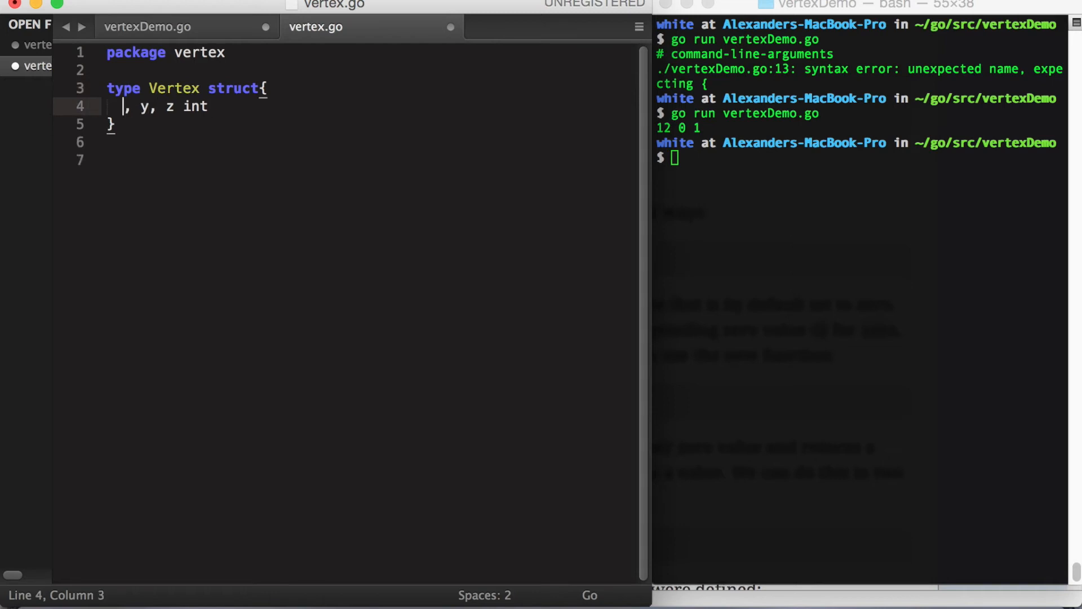
{"action": "type", "text": "X, Y"}
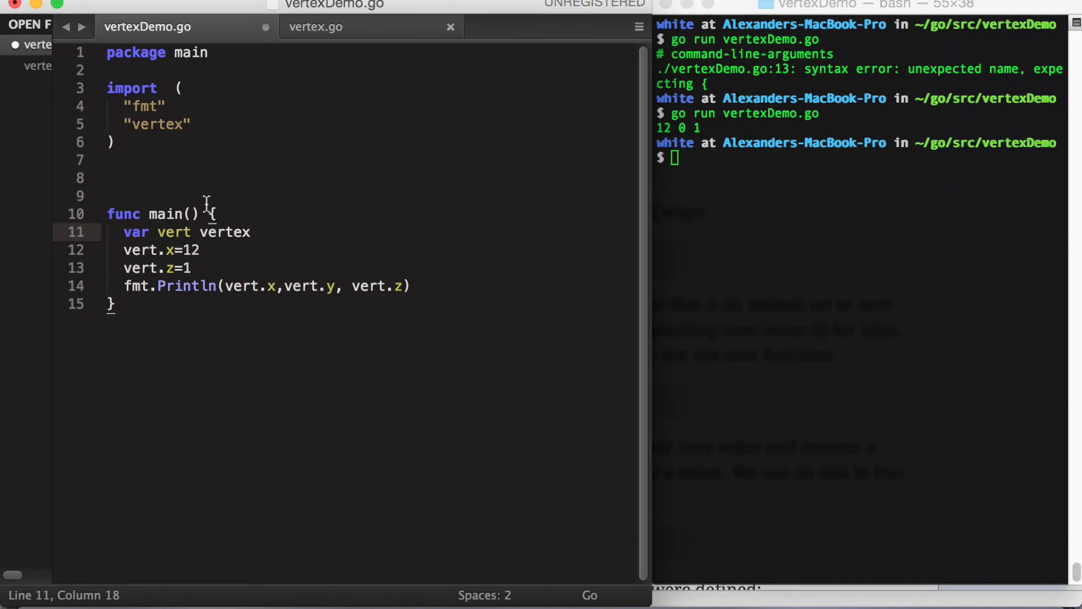
Declare vert as vertex.Vertex, print X, Y, Z, and remove the lowercase vert.x and vert.z assignments
{"action": "double_click", "coordinate": [175, 232]}
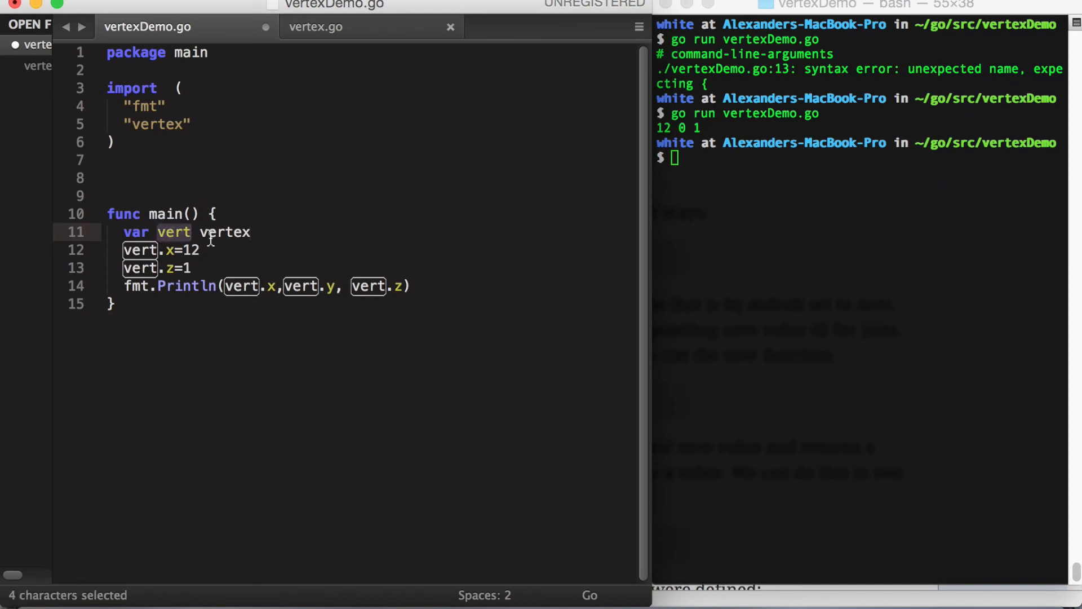
{"action": "type", "text": ".vertex"}
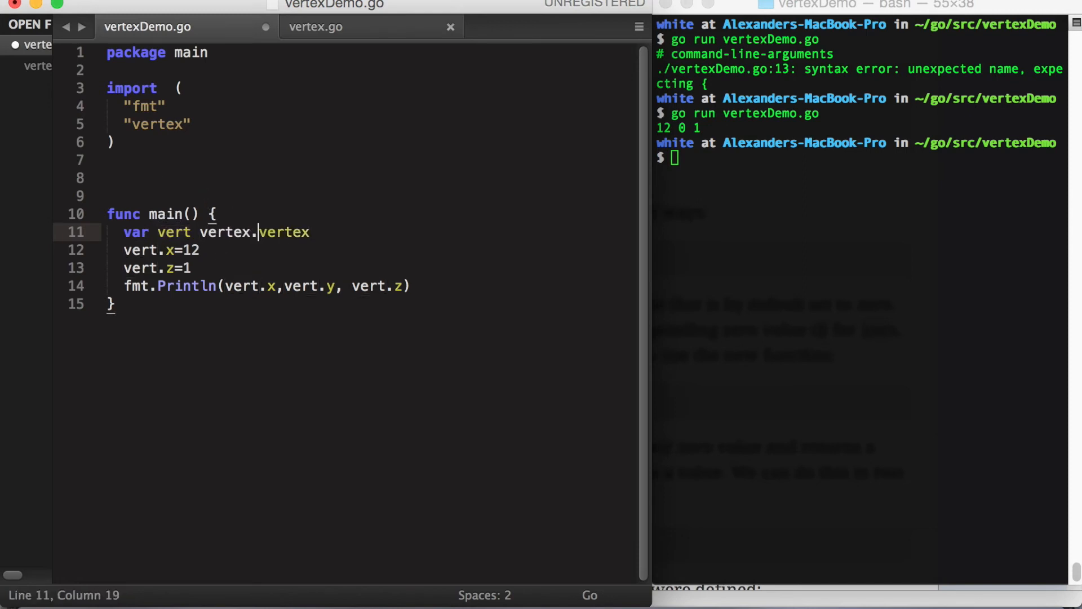
{"action": "type", "text": "V"}
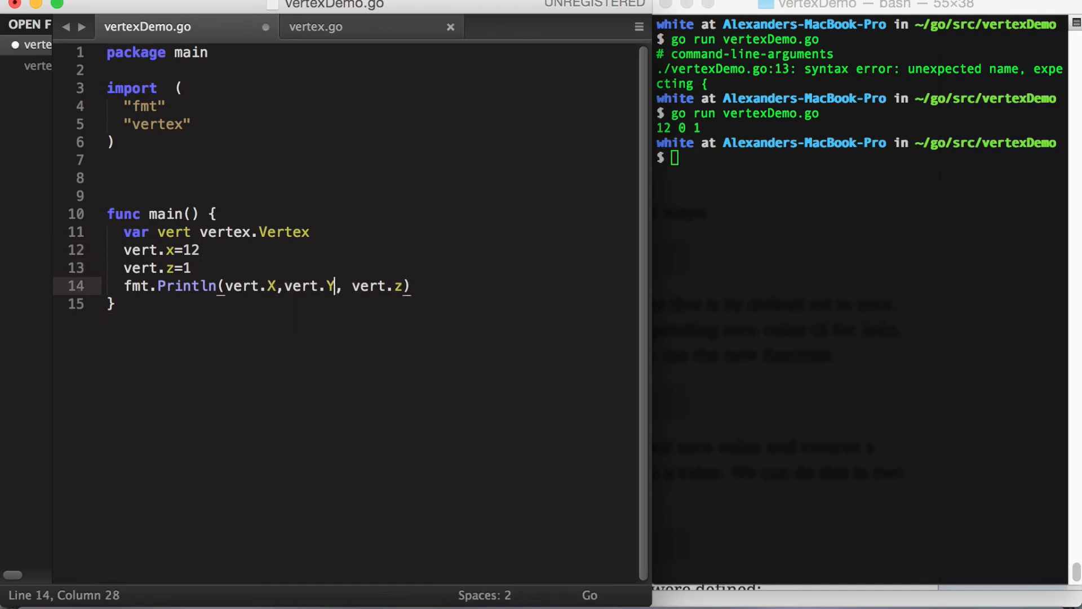
{"action": "type", "text": "Z"}
{"action": "left_click", "coordinate": [862, 158]}
{"action": "type", "text": "go run vertexDemo.go"}
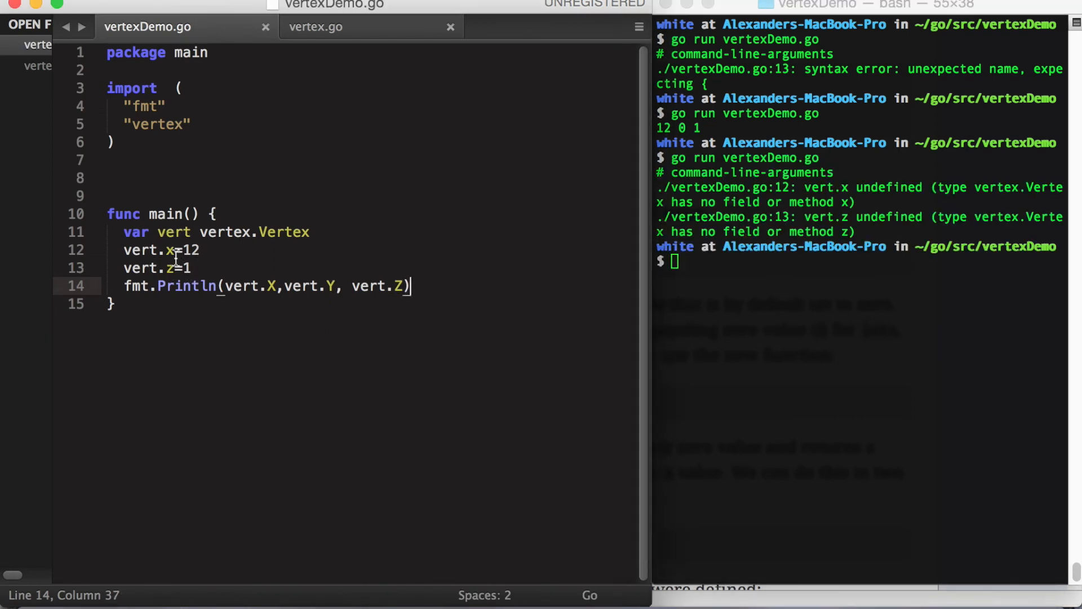
{"action": "left_click", "coordinate": [173, 250]}
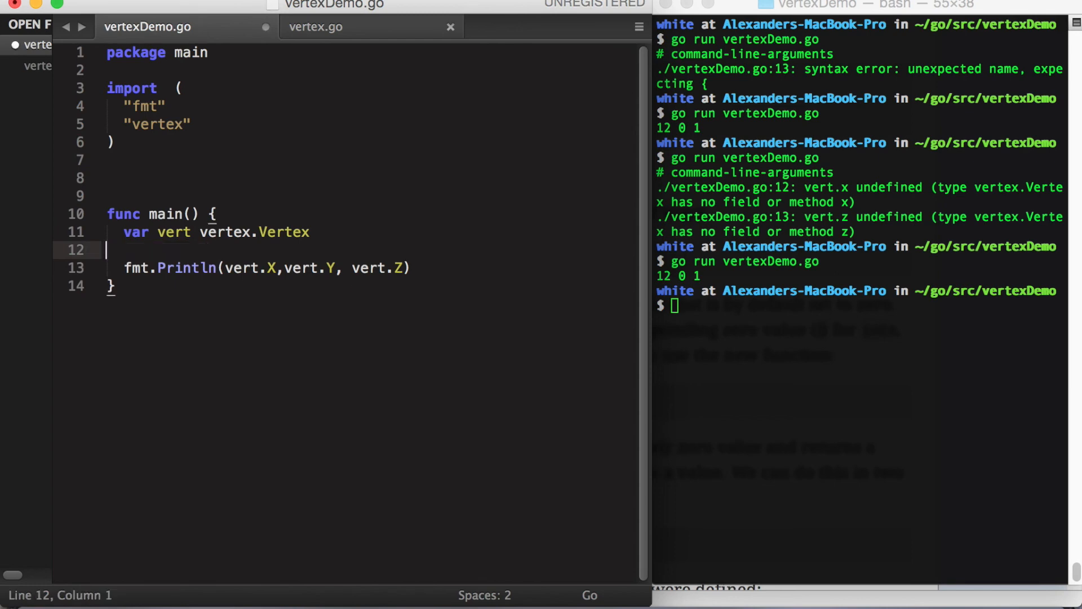
Replace the declaration with `vert :=vertex.Vertex{12,0,1}`
{"action": "key", "text": "Backspace"}
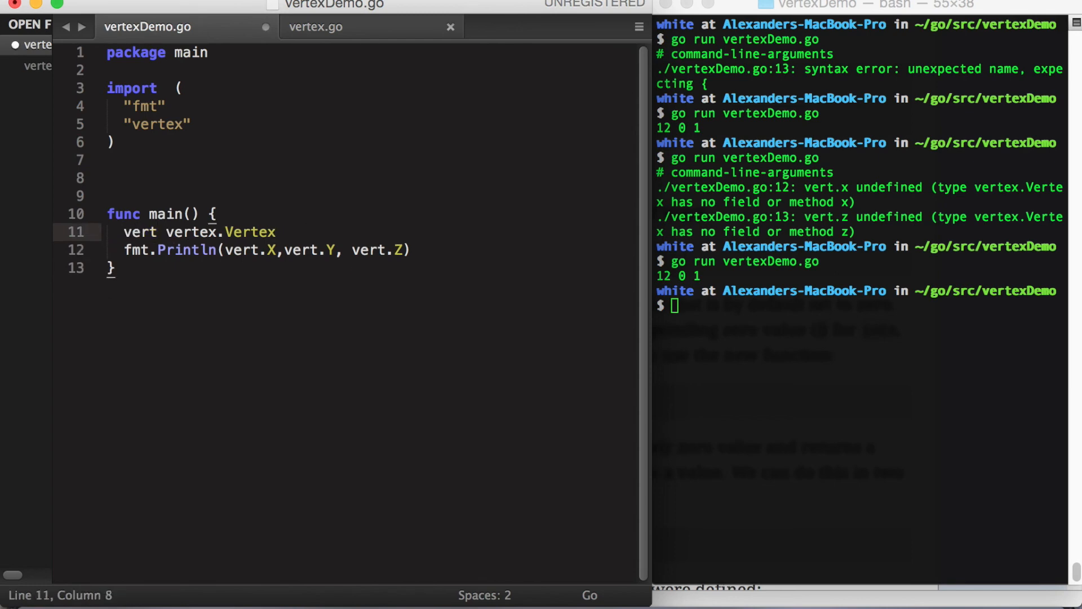
{"action": "type", "text": ":=vertex.Vertex{}"}
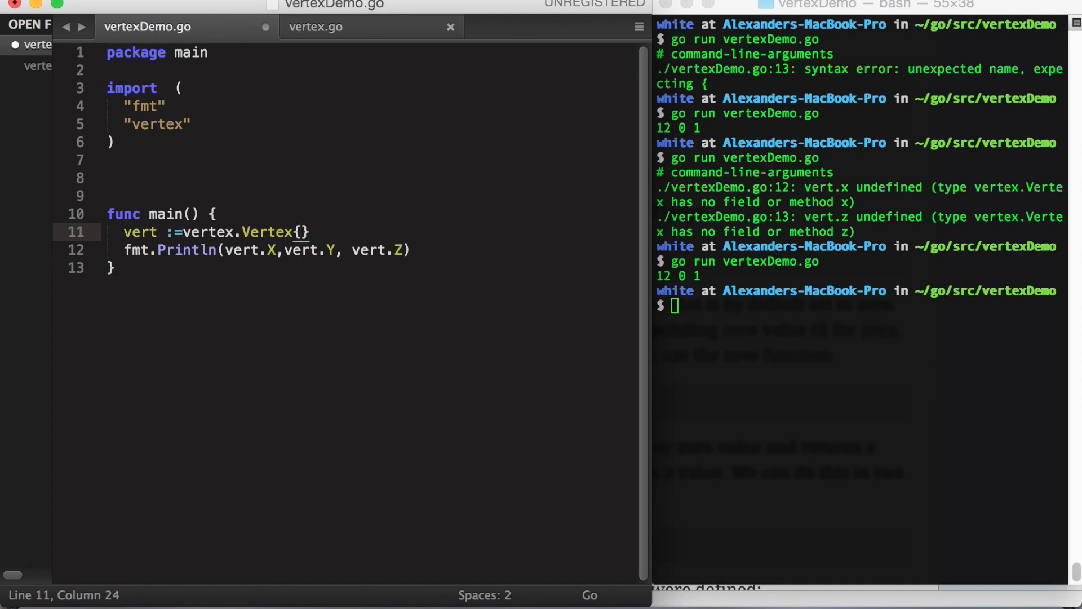
{"action": "type", "text": "12,0"}
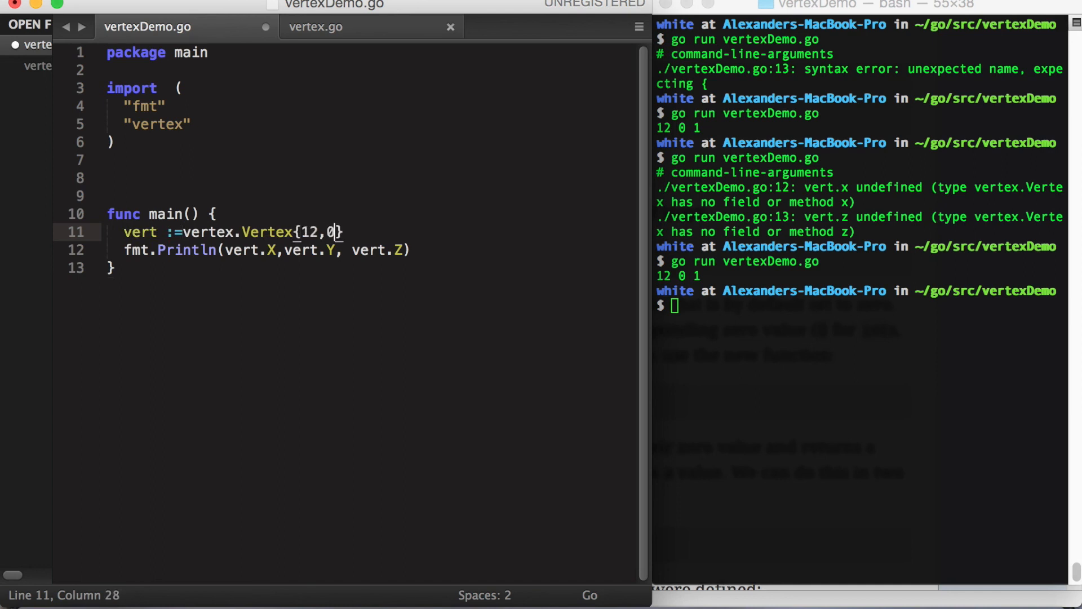
{"action": "type", "text": ",1"}
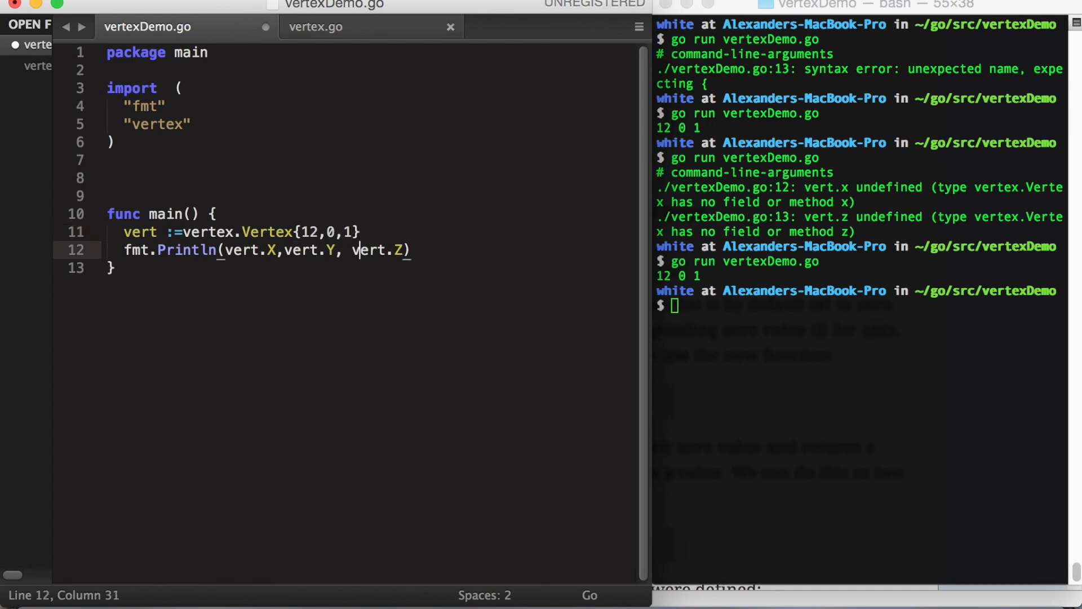